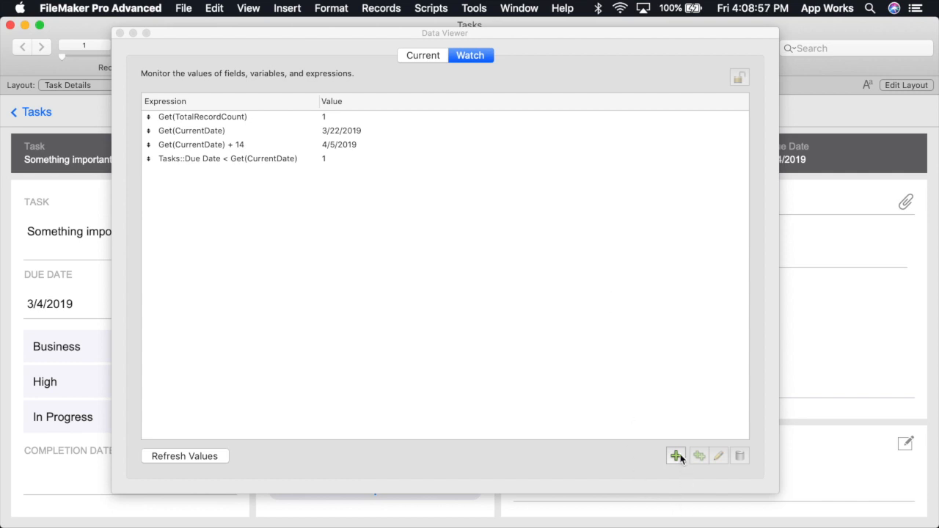
Add a new watch expression and start it with an empty Let ( [ ] ) skeleton.
{"action": "left_click", "coordinate": [675, 456]}
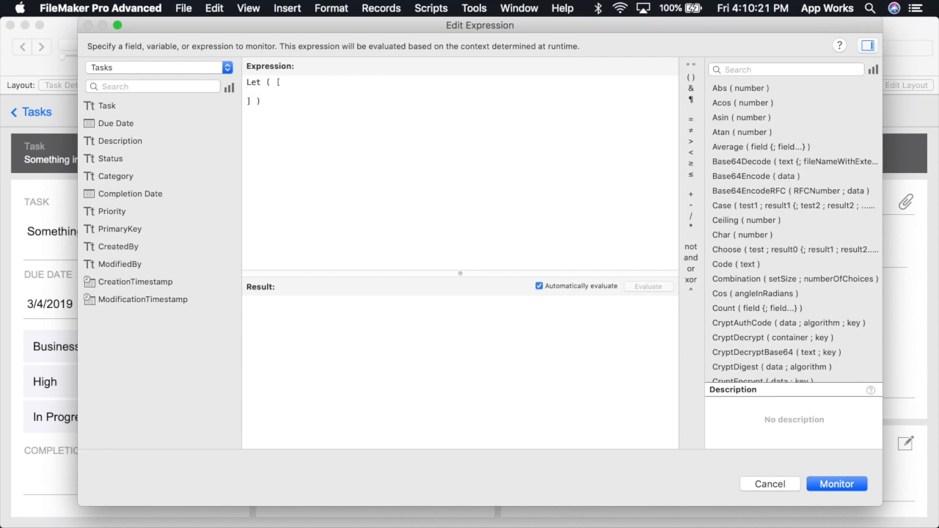
Lay out the Let template with a calculation placeholder and a blank line for variables.
{"action": "type", "text": ";"}
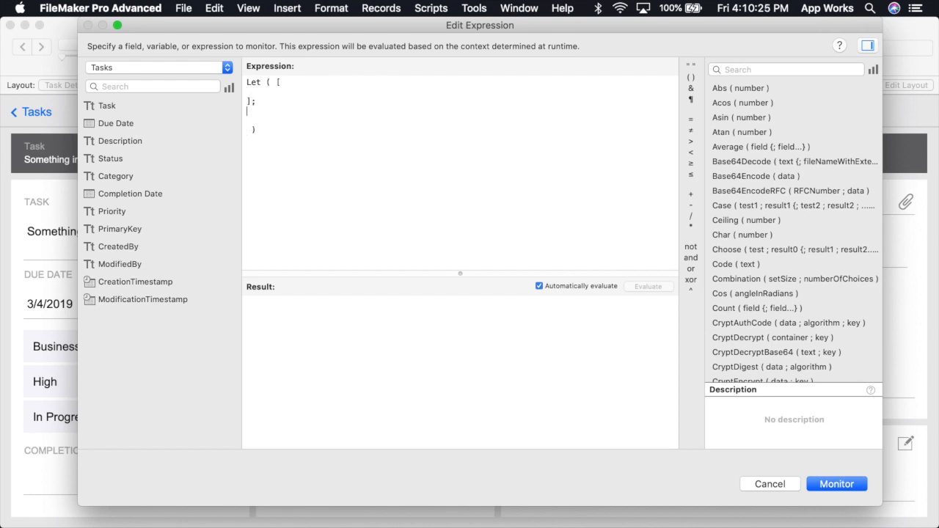
{"action": "type", "text": "cal"}
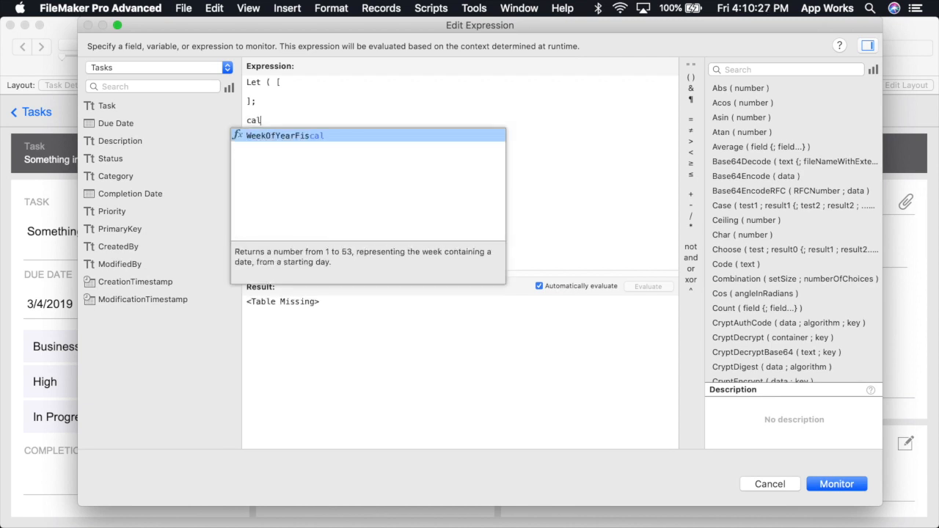
{"action": "type", "text": "c"}
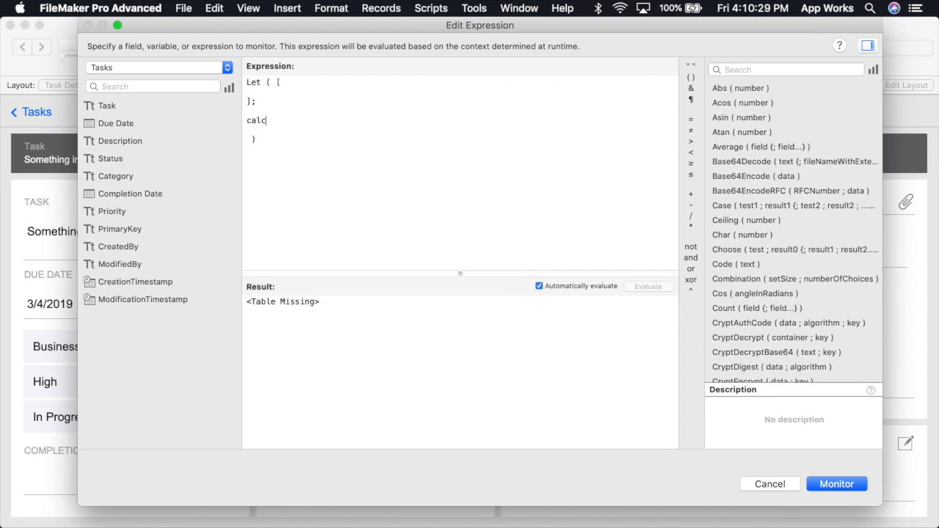
{"action": "type", "text": "ulation"}
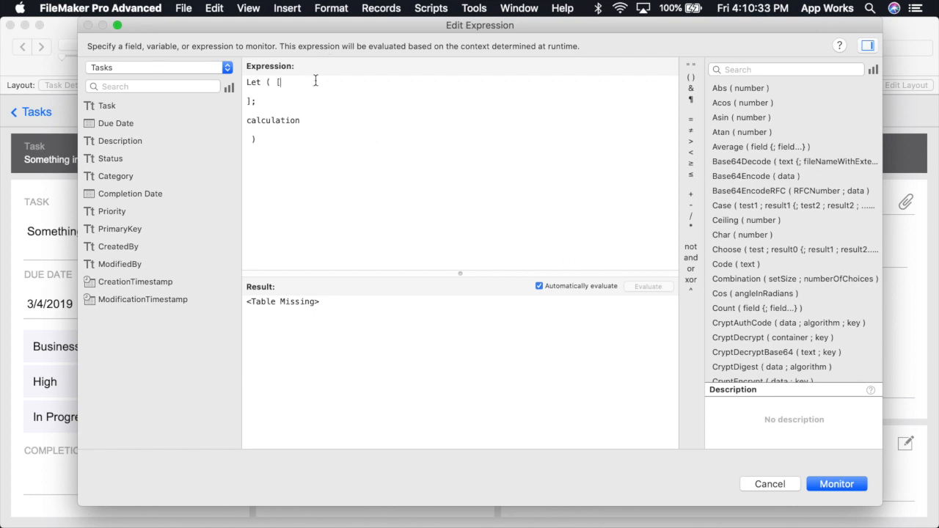
{"action": "key", "text": "Return"}
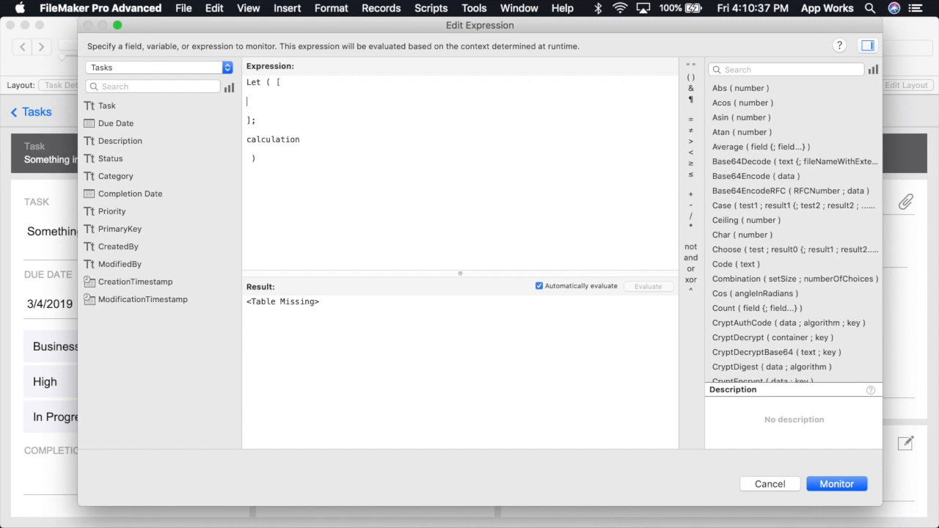
Define date = Get(CurrentDate) and return date, evaluating to 3/22/2019.
{"action": "type", "text": "date ="}
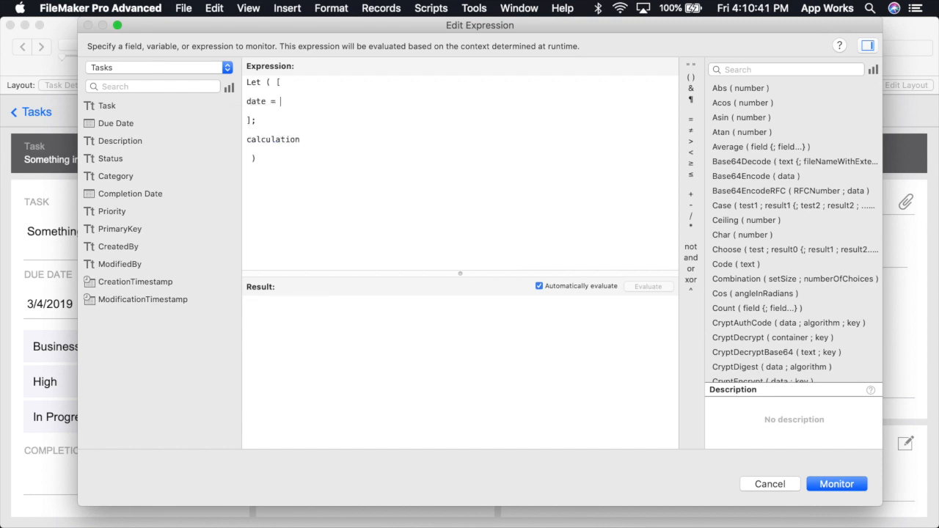
{"action": "type", "text": "get(curre"}
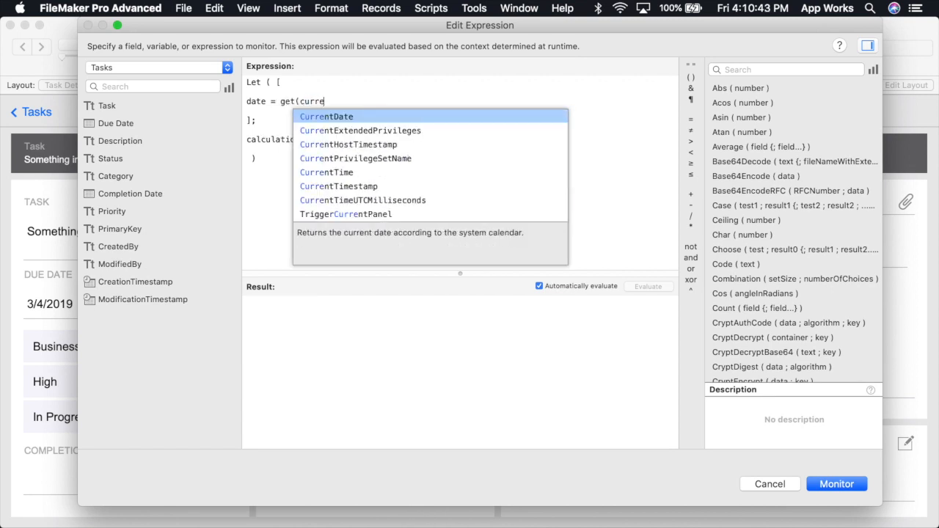
{"action": "left_click", "coordinate": [325, 116]}
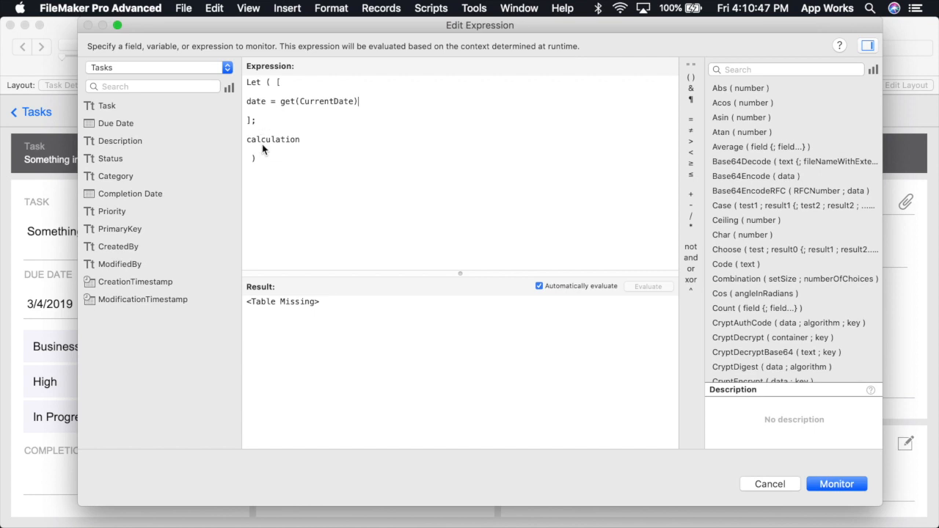
{"action": "type", "text": "date"}
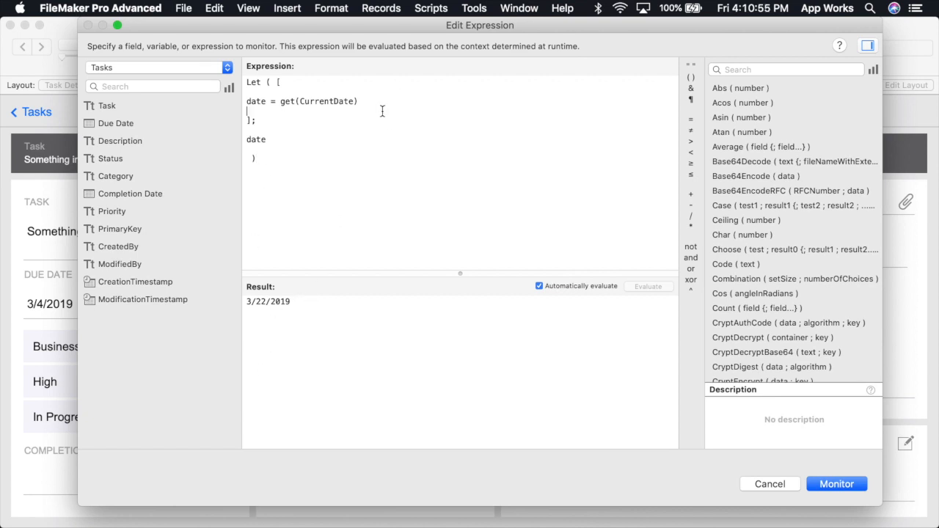
Make date equal Get(CurrentDate) + 1 ; and start a line for a second variable.
{"action": "type", "text": "+"}
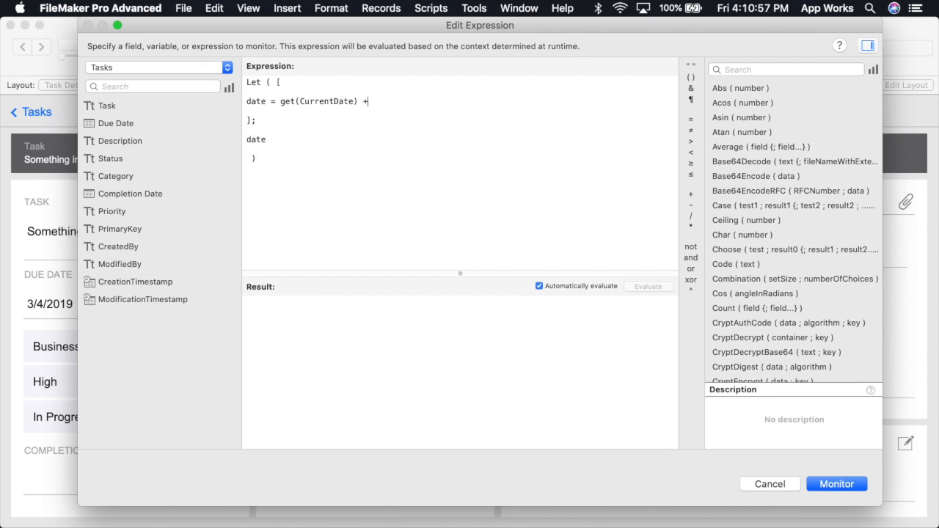
{"action": "type", "text": "1"}
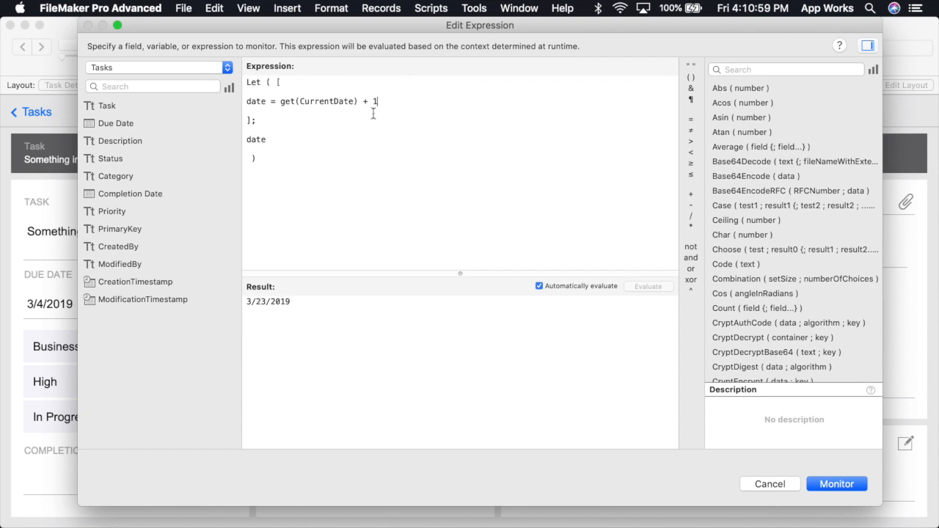
{"action": "mouse_move", "coordinate": [255, 137]}
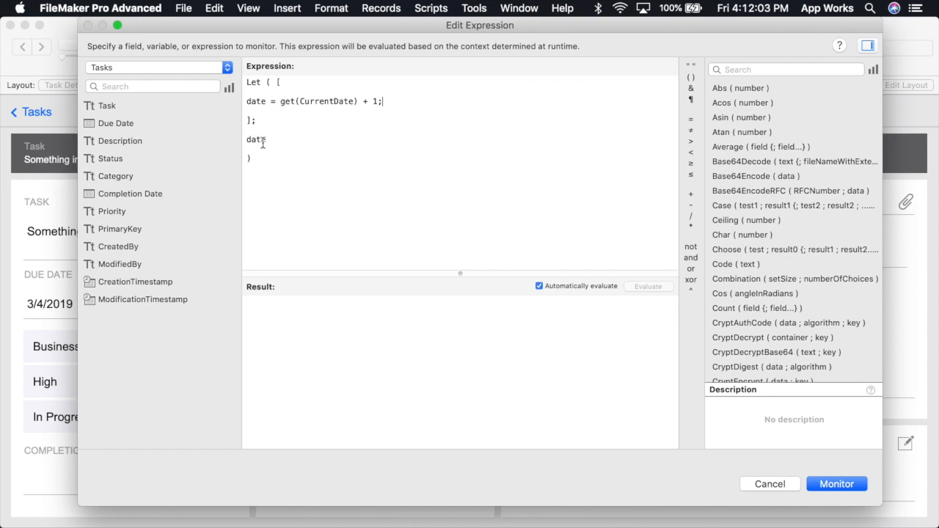
{"action": "double_click", "coordinate": [256, 140]}
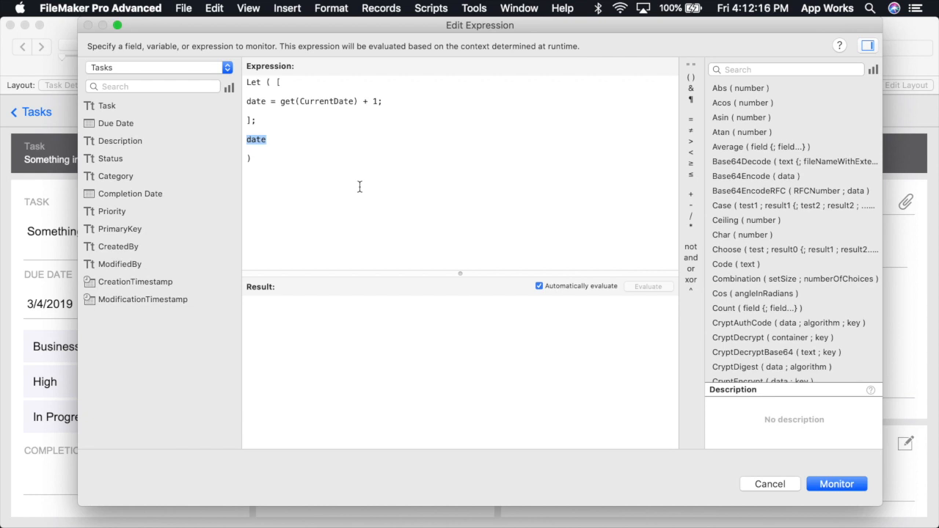
{"action": "left_click", "coordinate": [382, 101]}
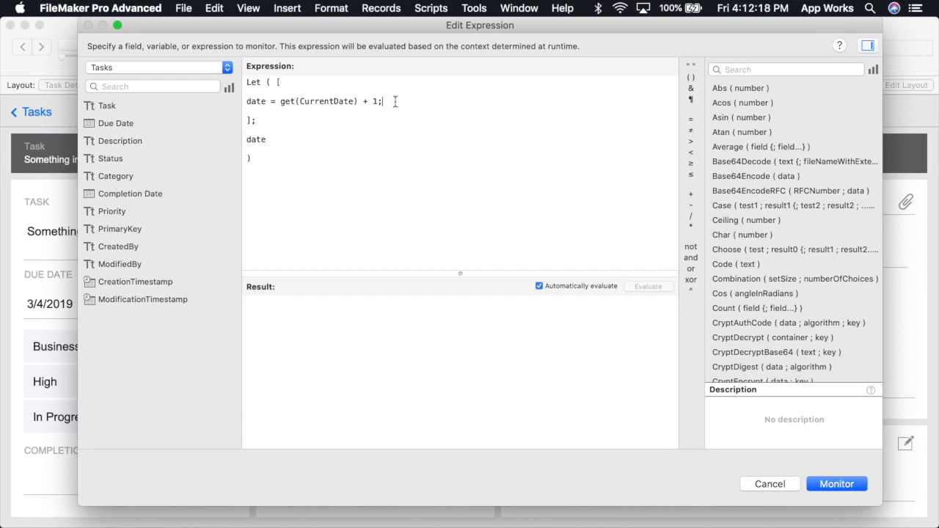
{"action": "key", "text": "Return"}
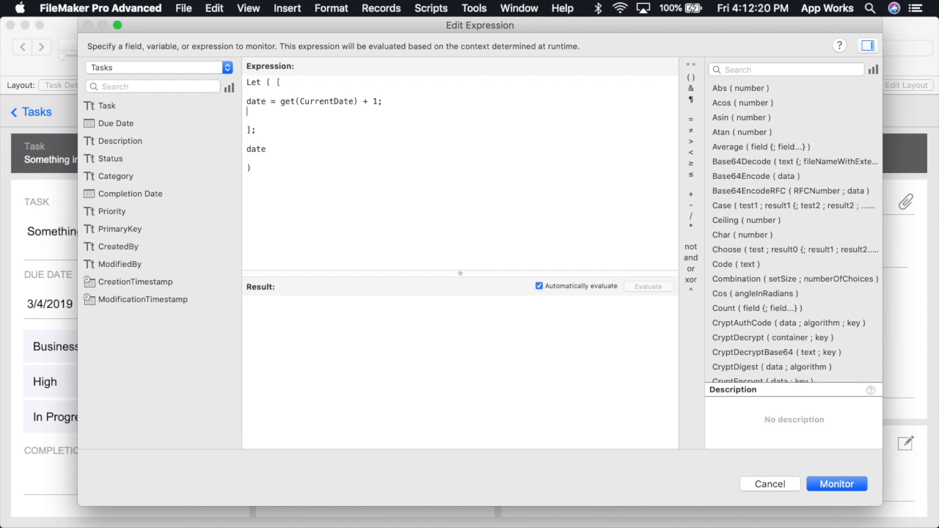
Define nextweek = Get(CurrentDate) + 7 and return it, giving 3/29/2019.
{"action": "type", "text": "nextwk"}
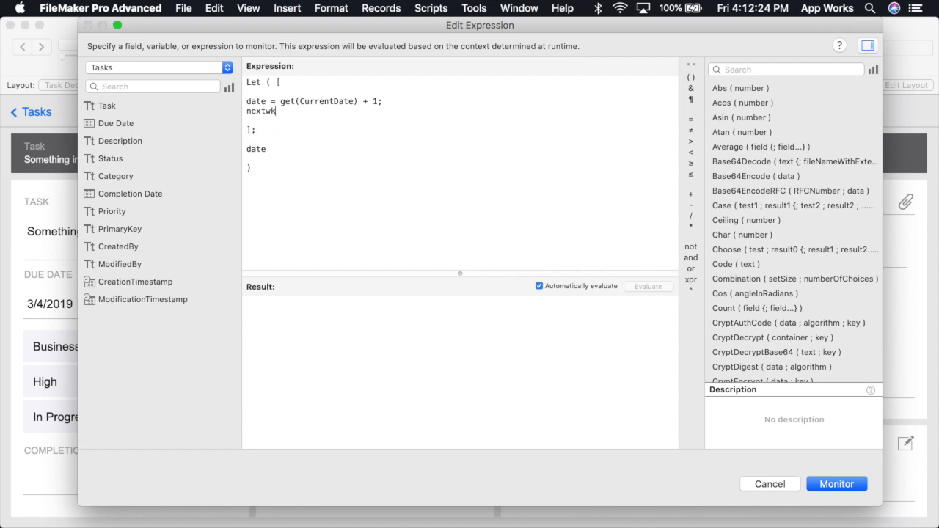
{"action": "type", "text": "eek ="}
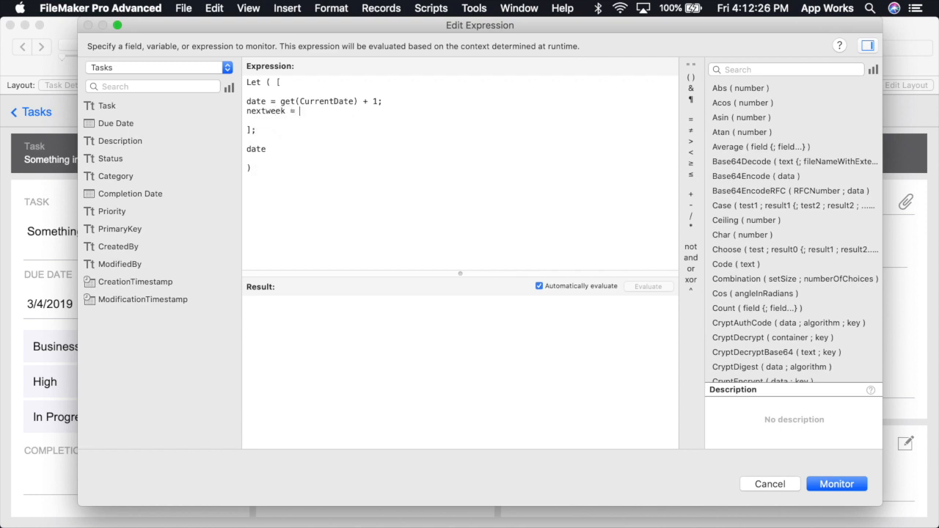
{"action": "type", "text": "get(cu"}
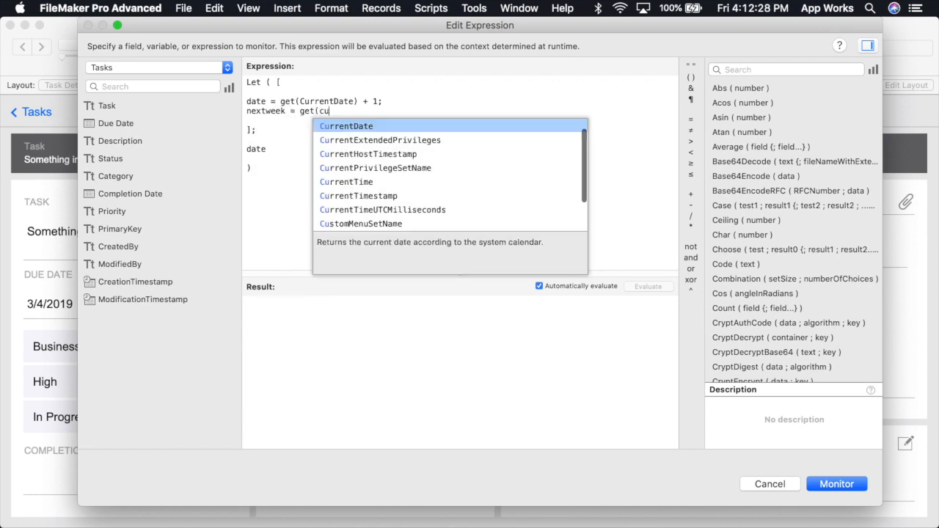
{"action": "left_click", "coordinate": [346, 125]}
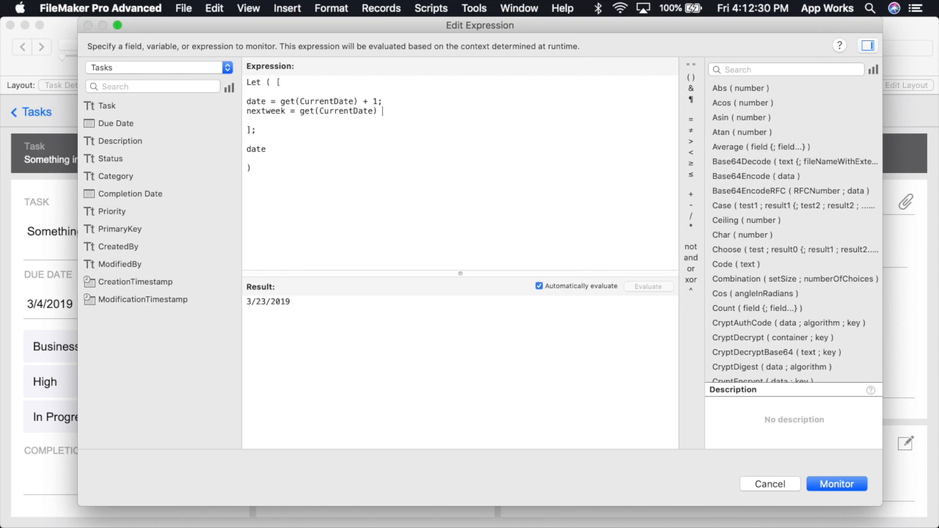
{"action": "type", "text": "+"}
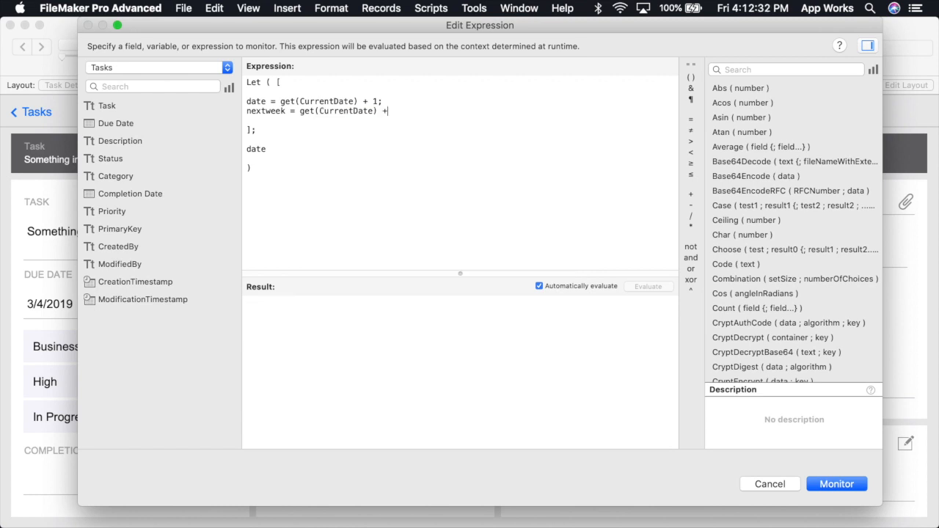
{"action": "type", "text": "7"}
{"action": "left_click", "coordinate": [461, 149]}
{"action": "type", "text": "nextweek"}
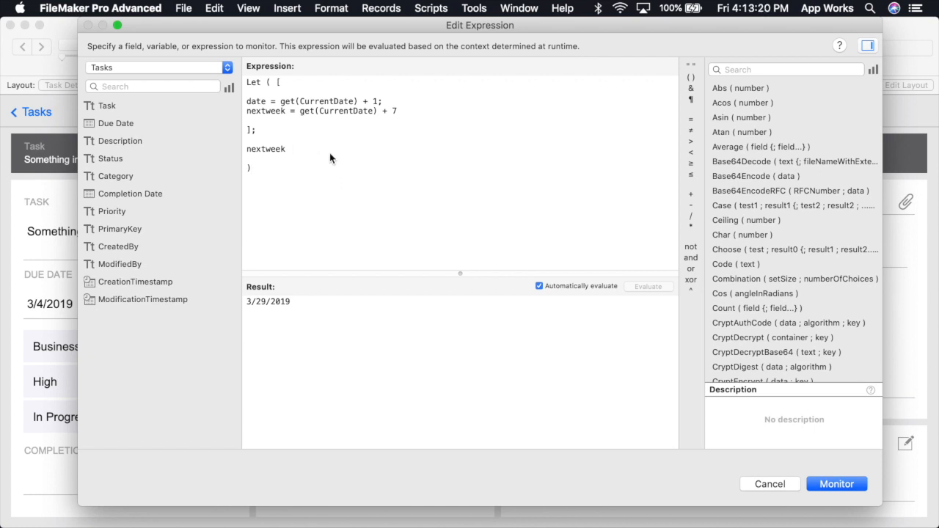
{"action": "mouse_move", "coordinate": [423, 115]}
{"action": "type", "text": "$"}
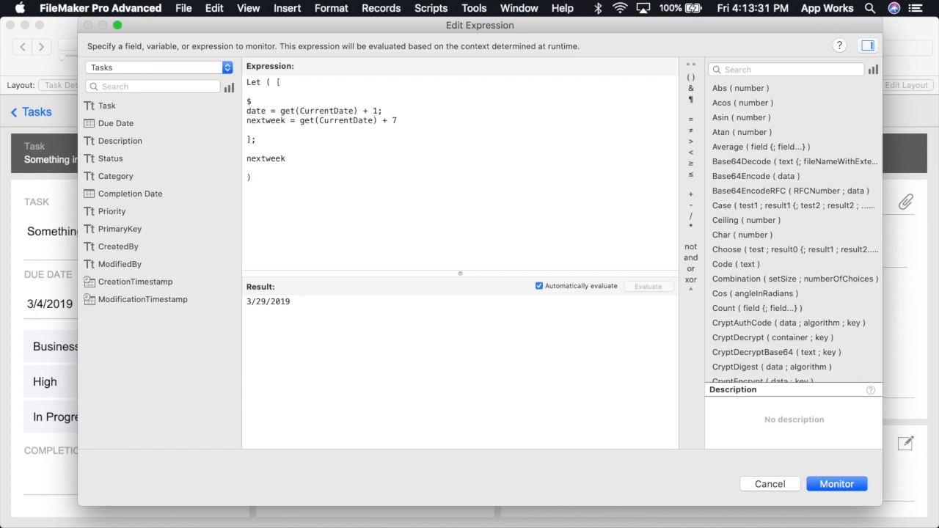
Add $$date = Get(CurrentDate) ; atop the Let and monitor the expression in the watch list.
{"action": "type", "text": "date = get(CurrentDate) ;"}
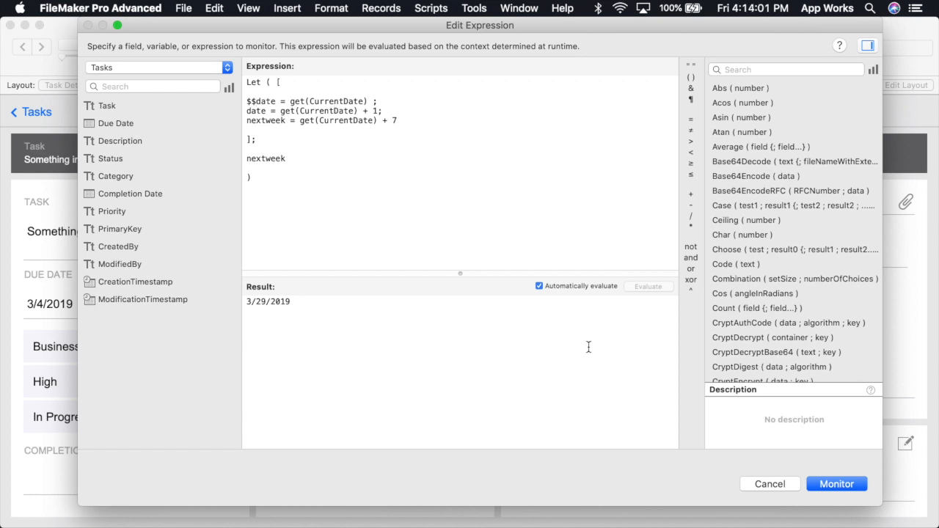
{"action": "left_click", "coordinate": [836, 483]}
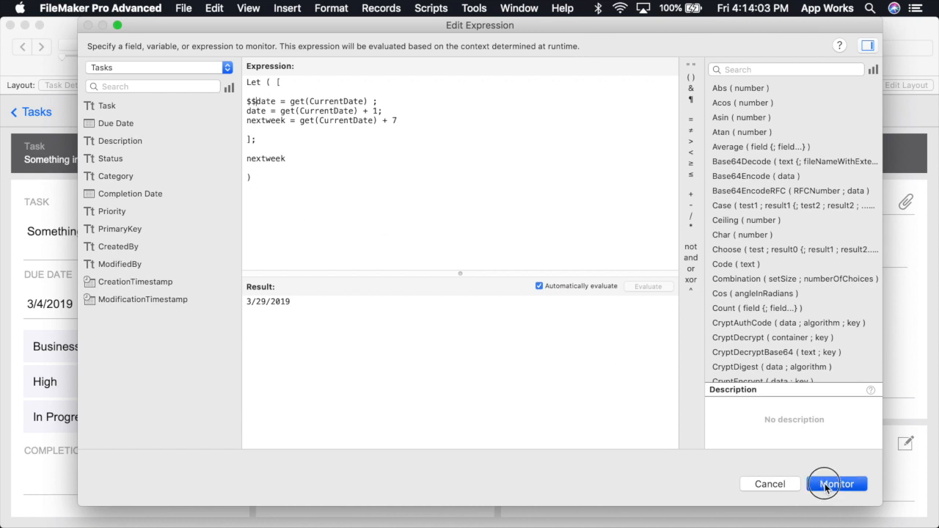
{"action": "left_click", "coordinate": [836, 483]}
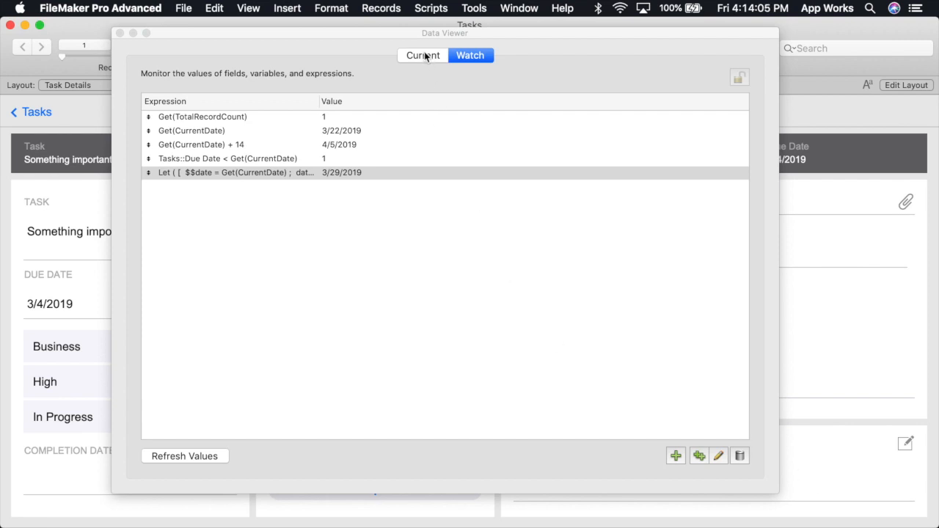
View the Current variables showing global $$date at 3/22/2019, then return to the Watch list.
{"action": "left_click", "coordinate": [422, 55]}
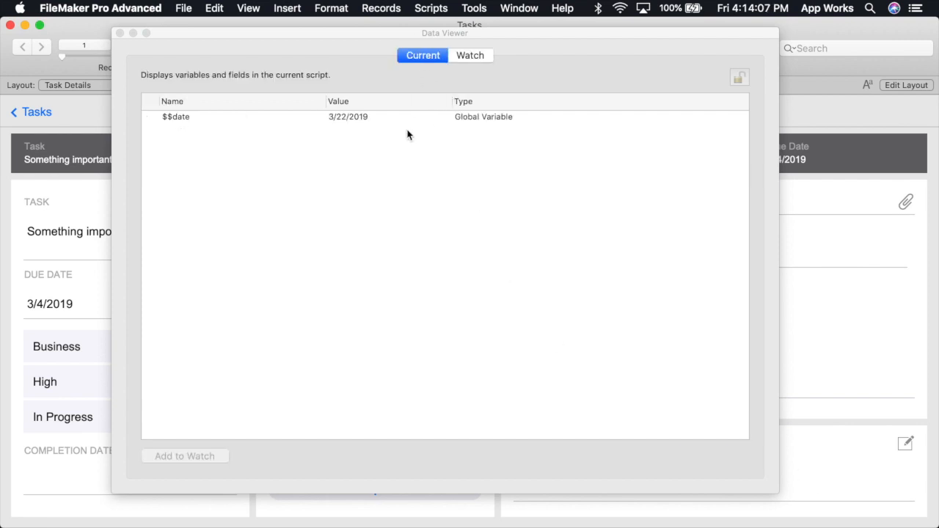
{"action": "mouse_move", "coordinate": [354, 131]}
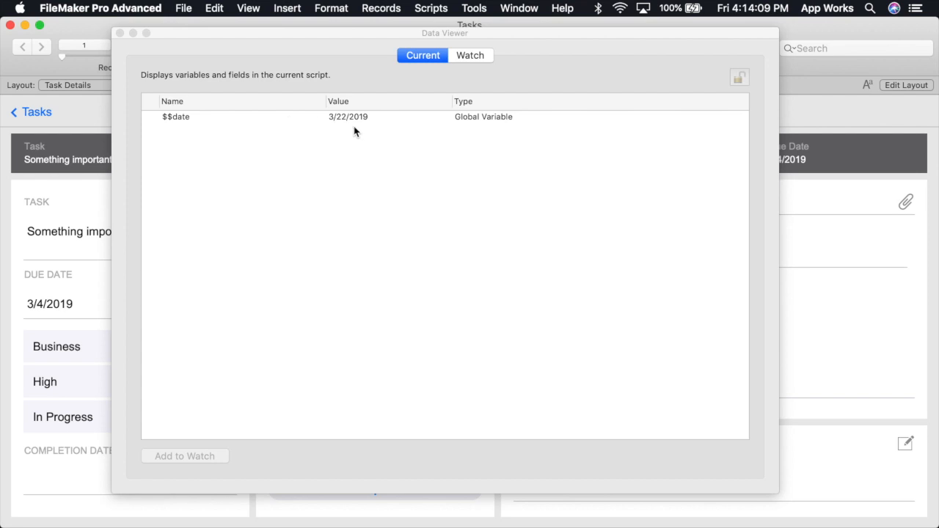
{"action": "left_click", "coordinate": [471, 55]}
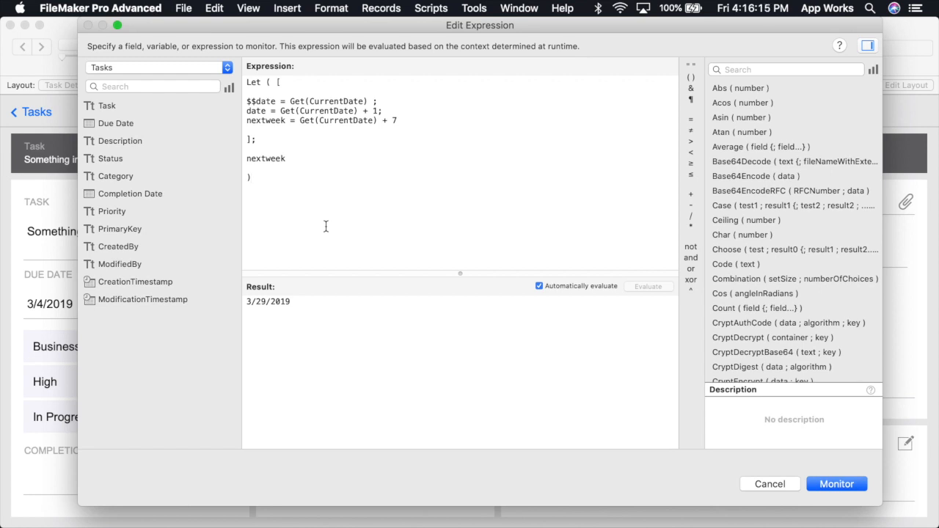
{"action": "mouse_move", "coordinate": [276, 163]}
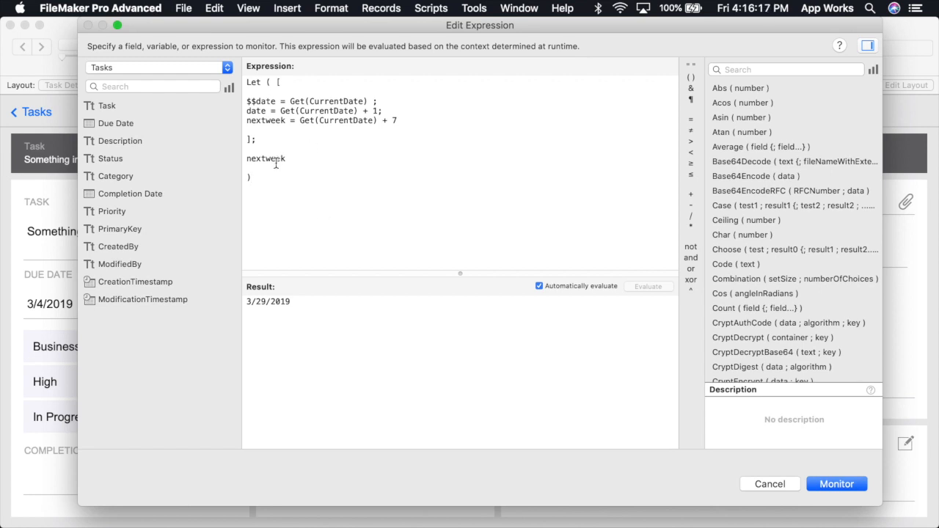
Replace the nextweek result with a Case function from autocomplete.
{"action": "double_click", "coordinate": [265, 158]}
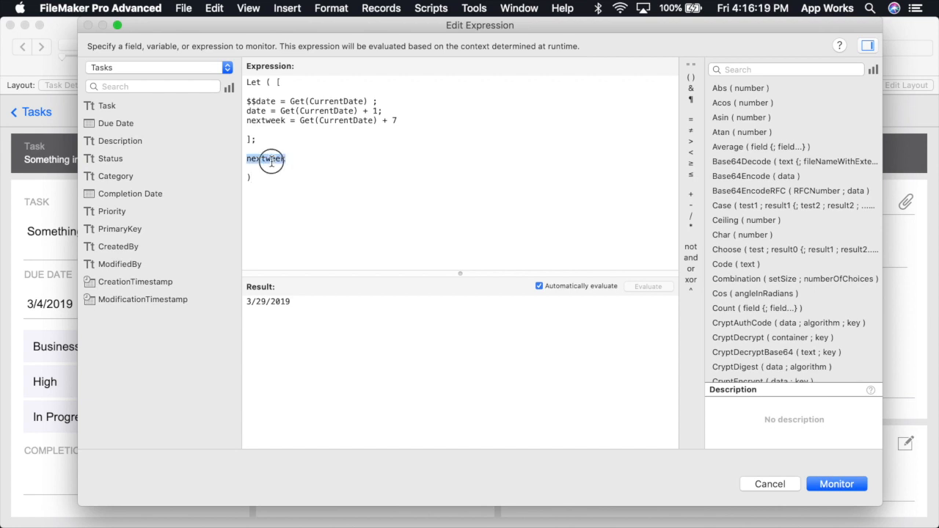
{"action": "key", "text": "delete"}
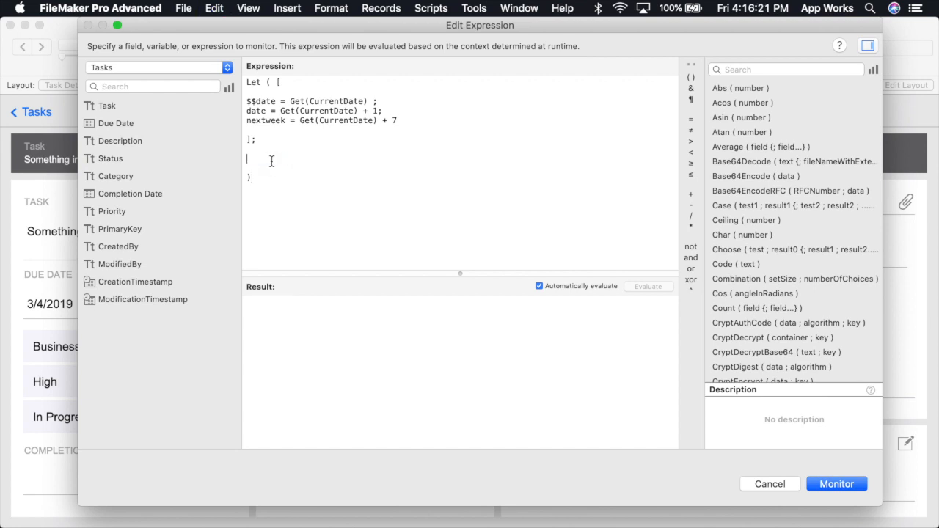
{"action": "type", "text": "case"}
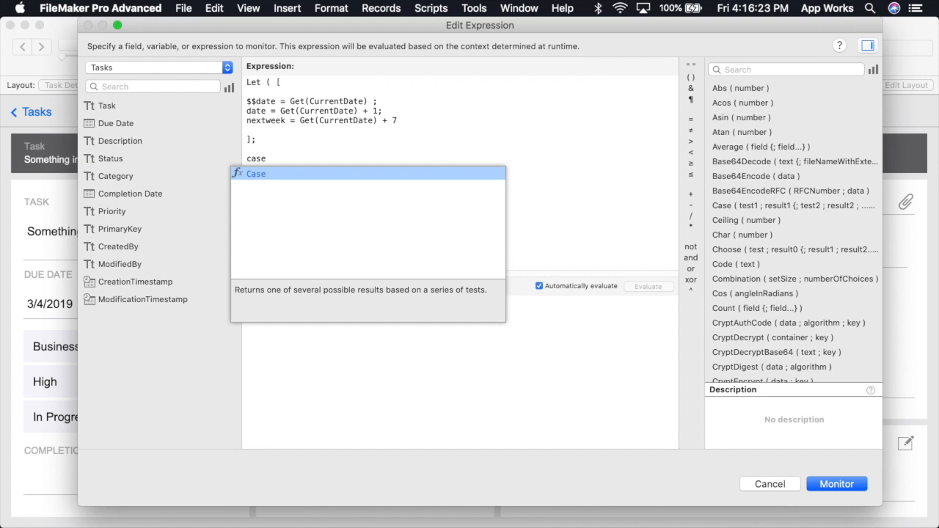
{"action": "double_click", "coordinate": [256, 173]}
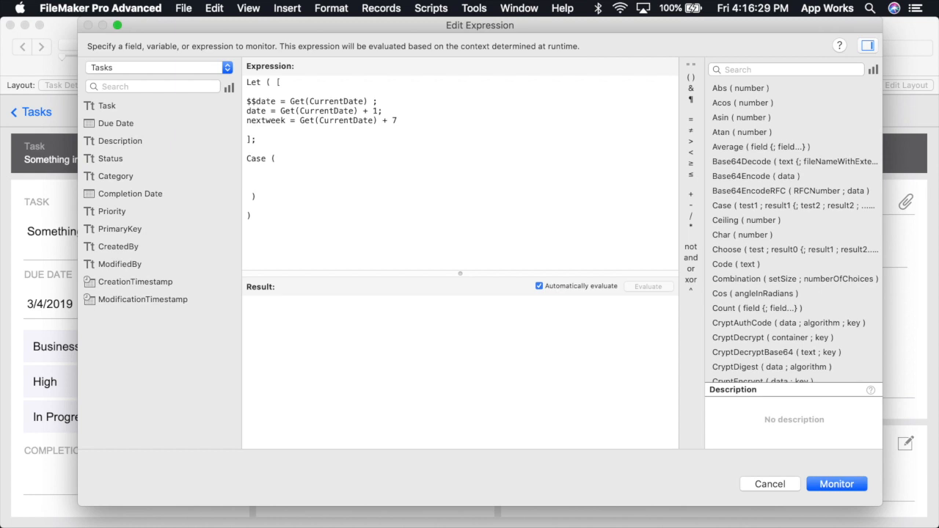
Fill the Case as Get(CurrentDate) = $$date ; 1 ; 0, evaluating to 1.
{"action": "type", "text": "G"}
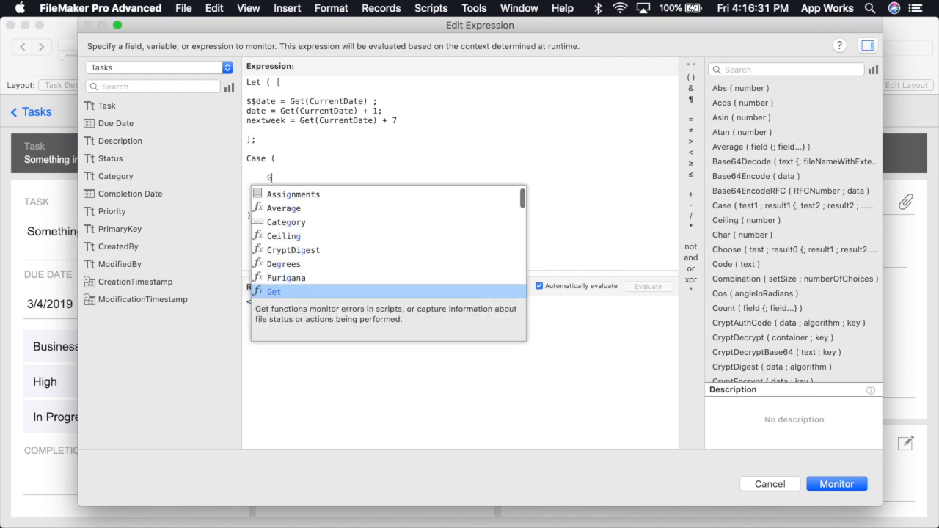
{"action": "type", "text": "ET(CUR"}
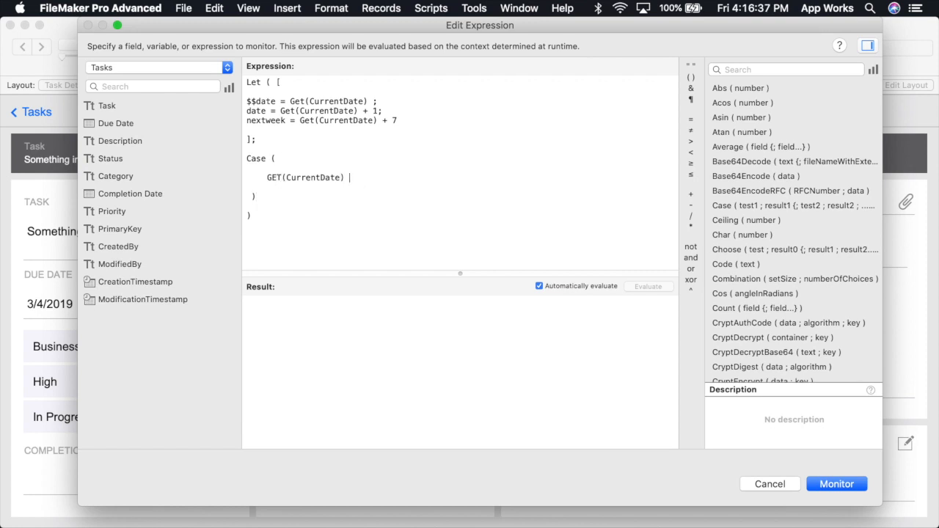
{"action": "type", "text": "= $"}
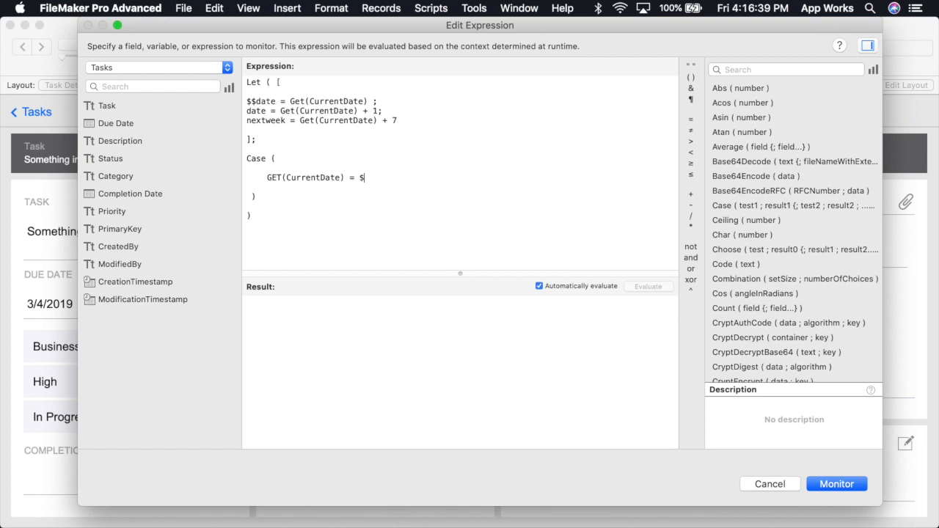
{"action": "type", "text": "$"}
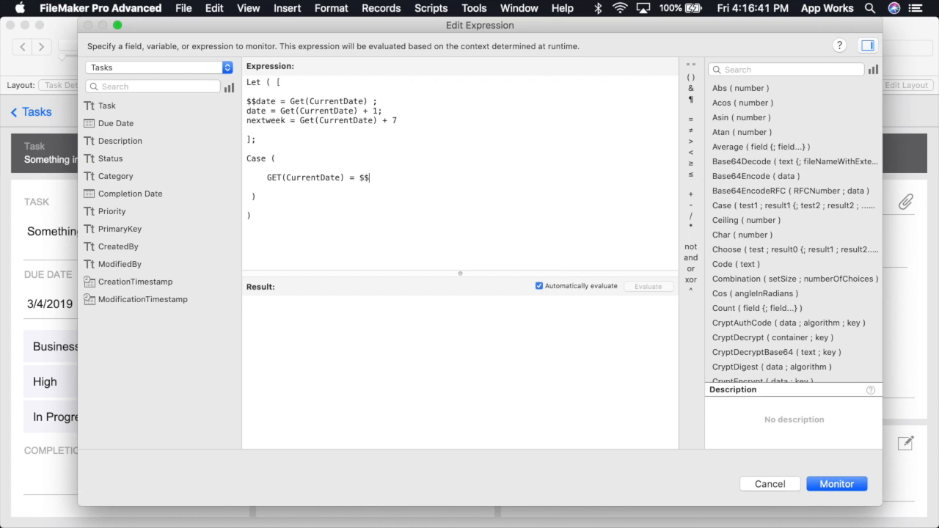
{"action": "type", "text": "date ; 1"}
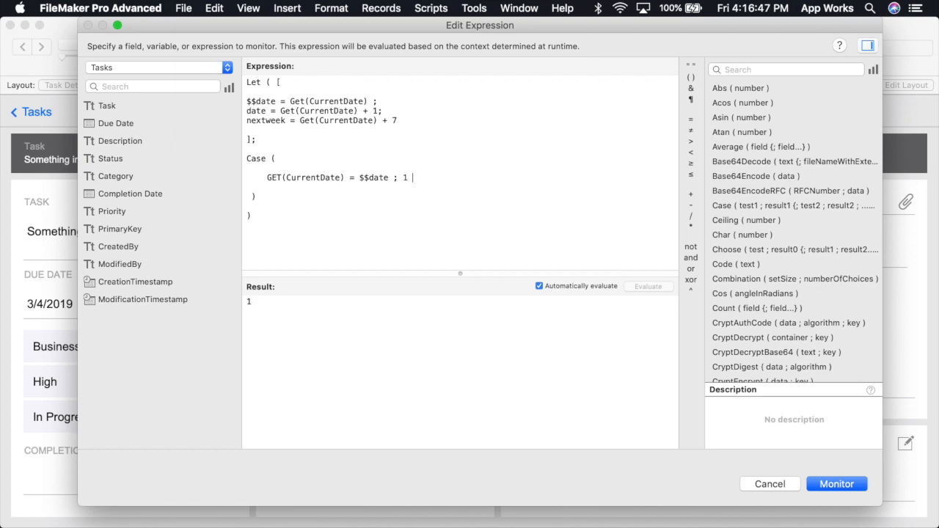
{"action": "type", "text": "; 0"}
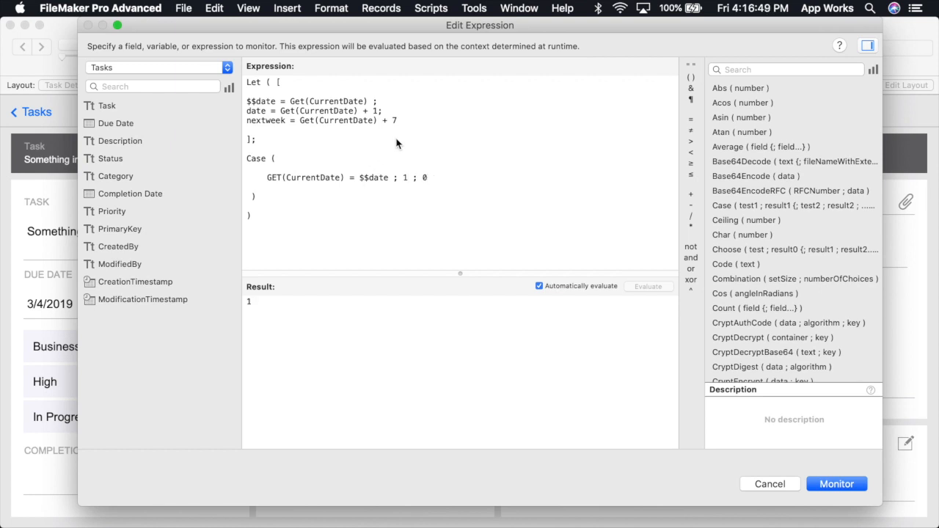